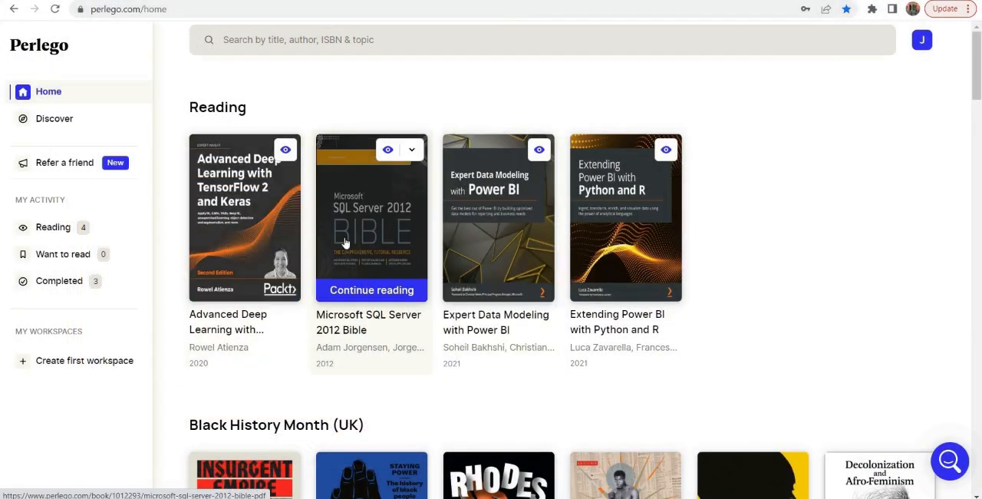
mouse_move(587, 242)
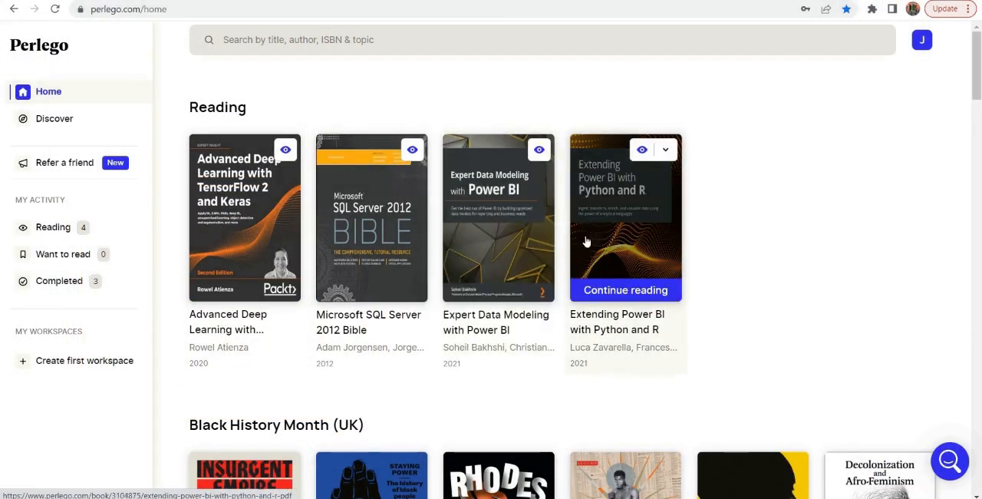
Scroll down through the home page recommendation rows to reach the search bar
scroll(down, 3)
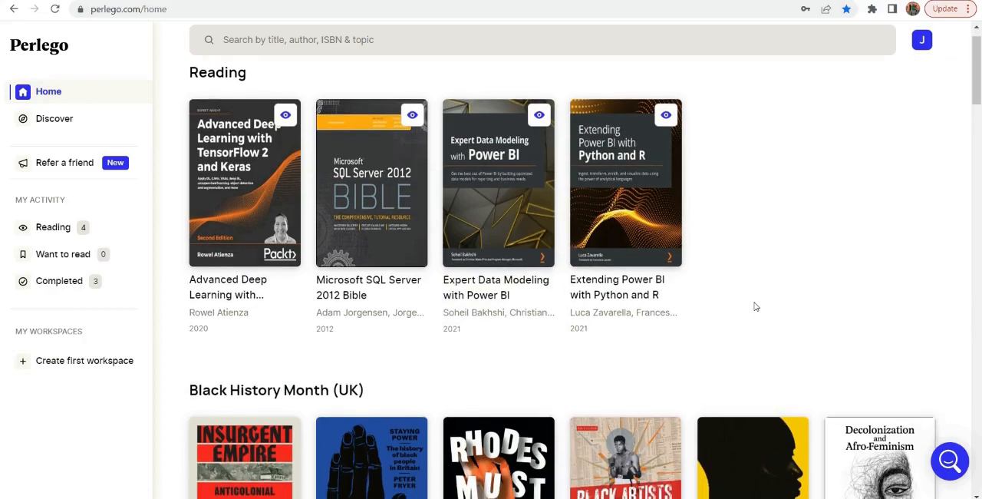
scroll(down, 3)
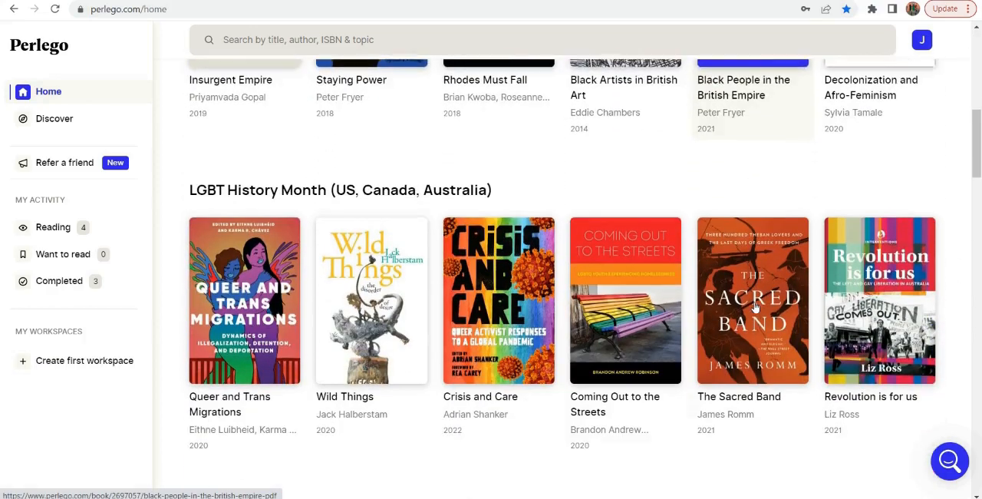
scroll(down, 3)
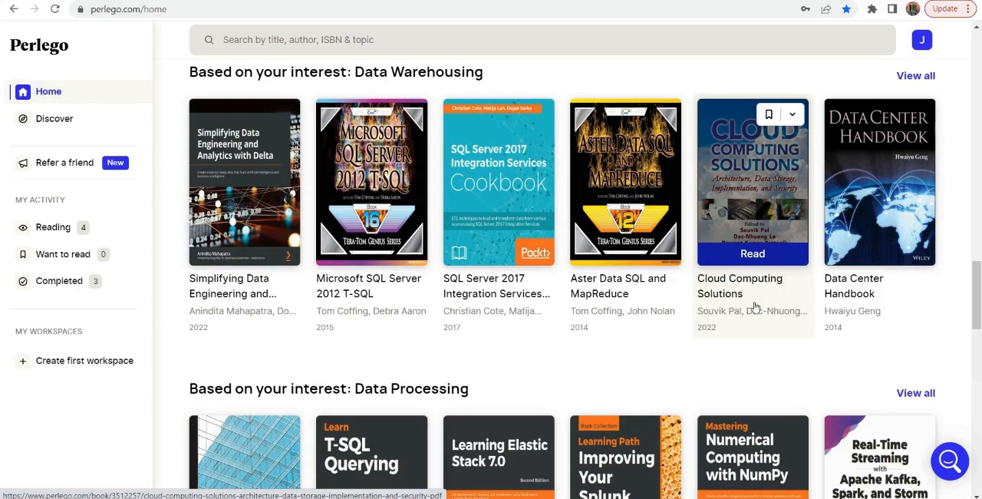
scroll(down, 3)
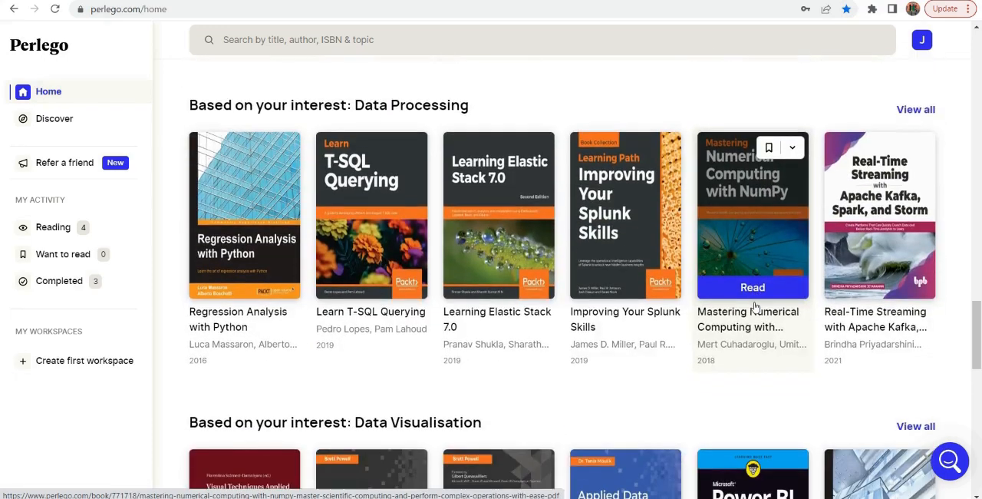
scroll(down, 3)
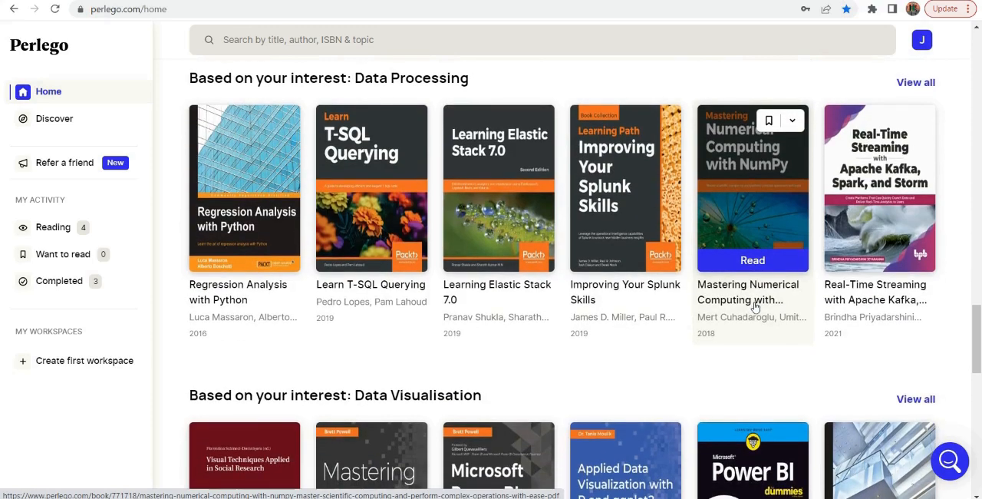
scroll(down, 3)
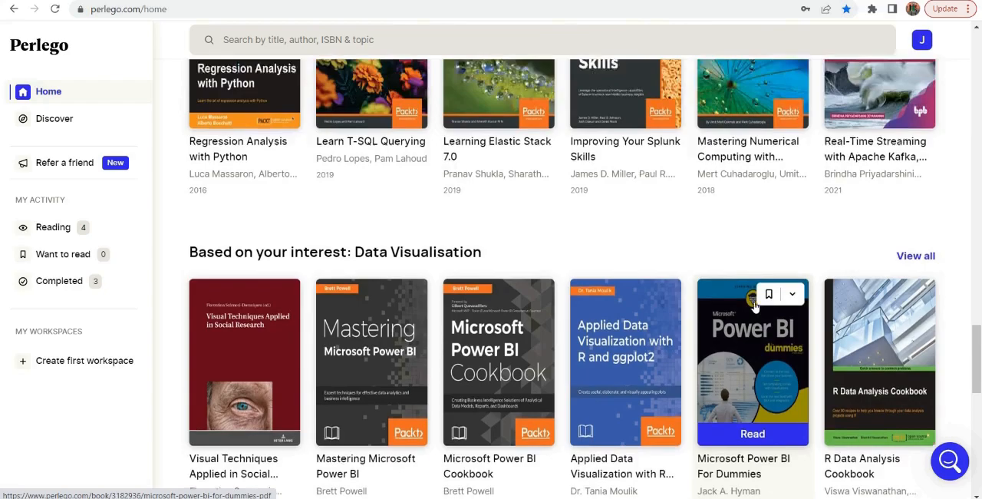
scroll(down, 3)
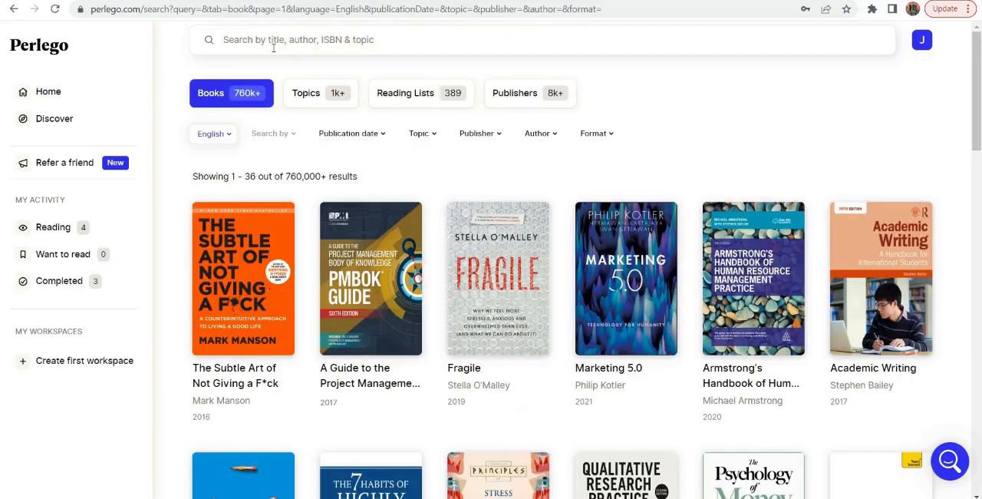
Search the catalogue for 'sql' and look over the results
text(sql)
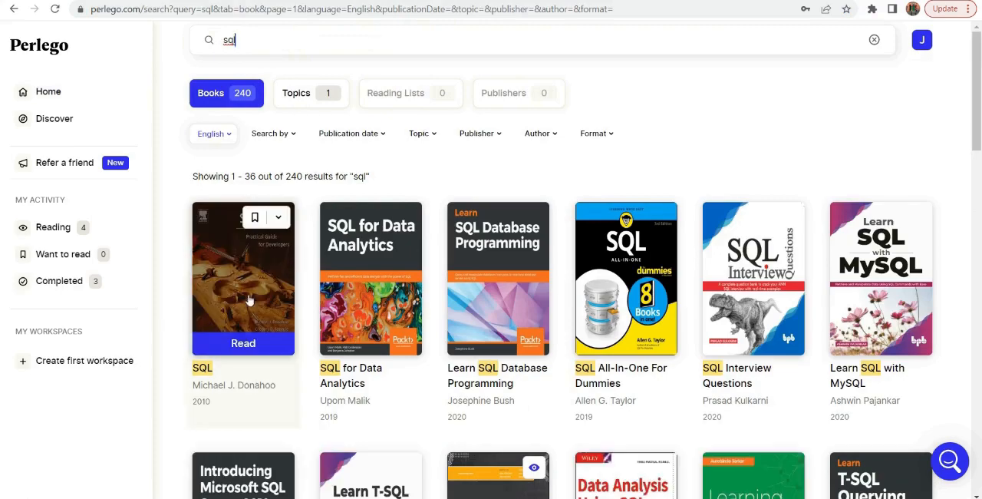
mouse_move(801, 443)
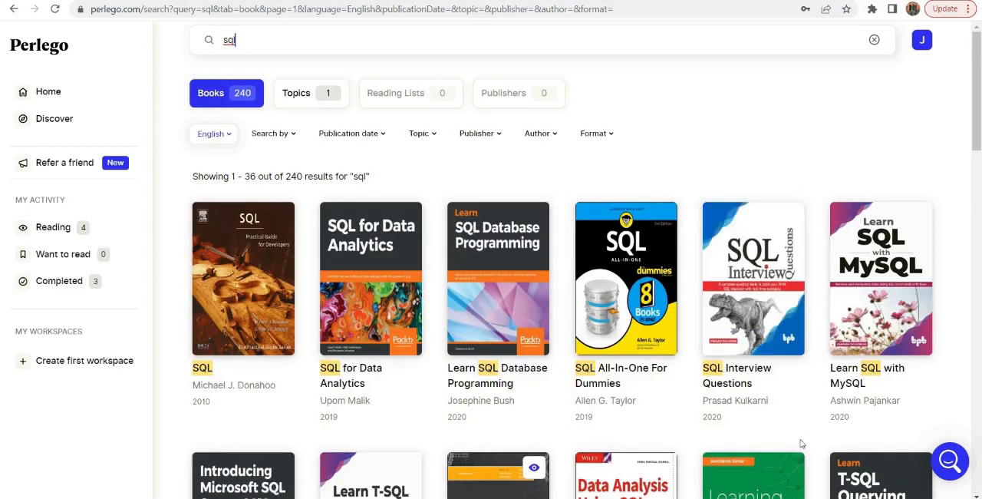
scroll(down, 3)
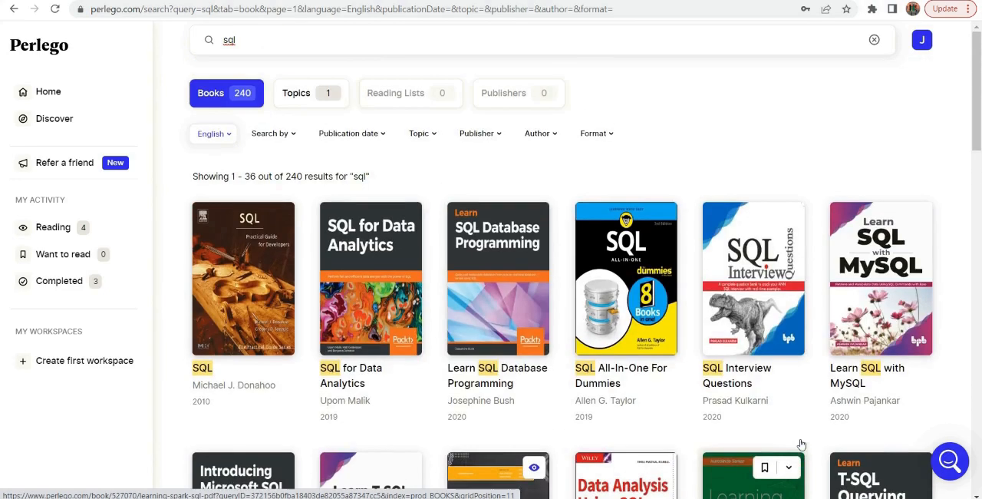
Replace the search with 'python' and scroll through its results
text(p)
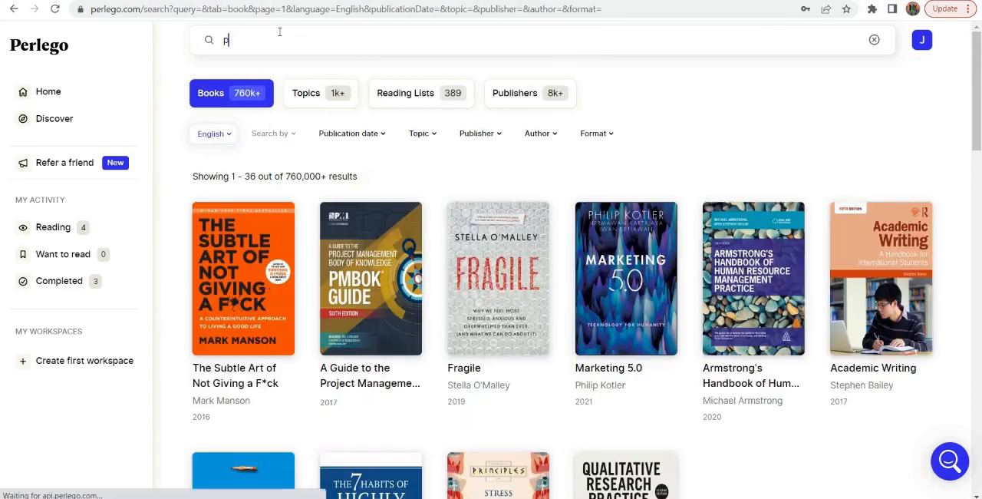
text(ython)
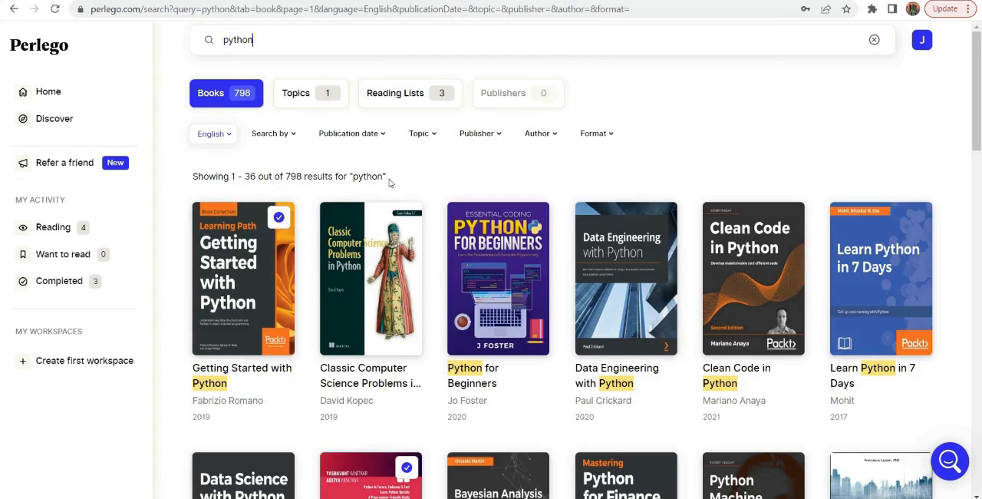
scroll(down, 3)
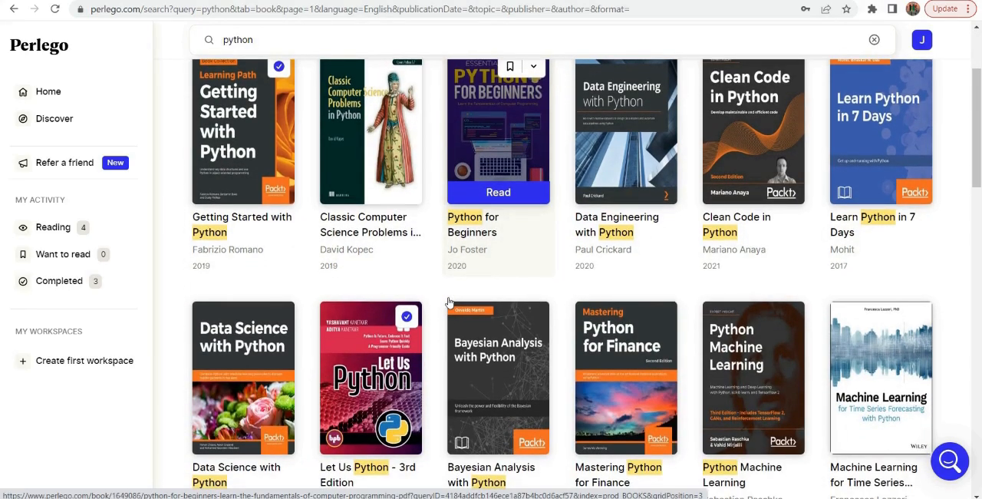
scroll(down, 3)
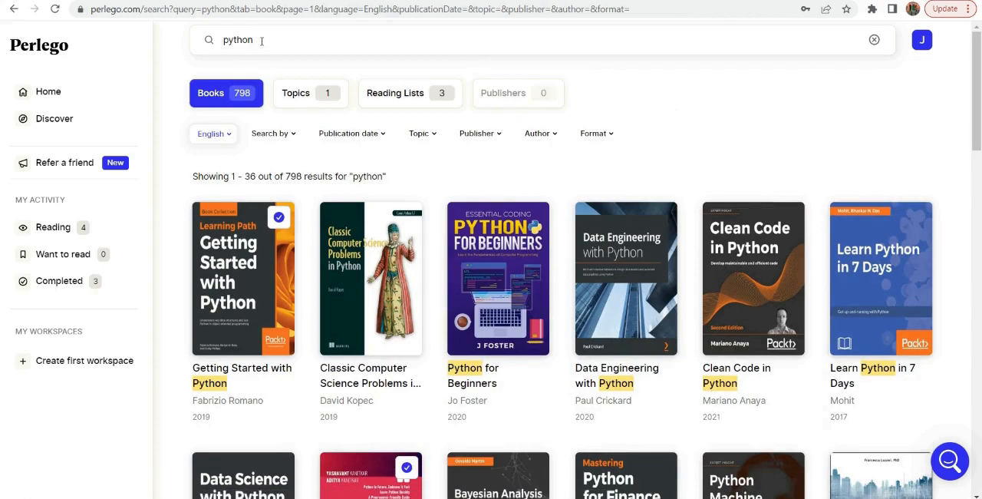
Search for 'power bi', returning 837 English books
text(powerb)
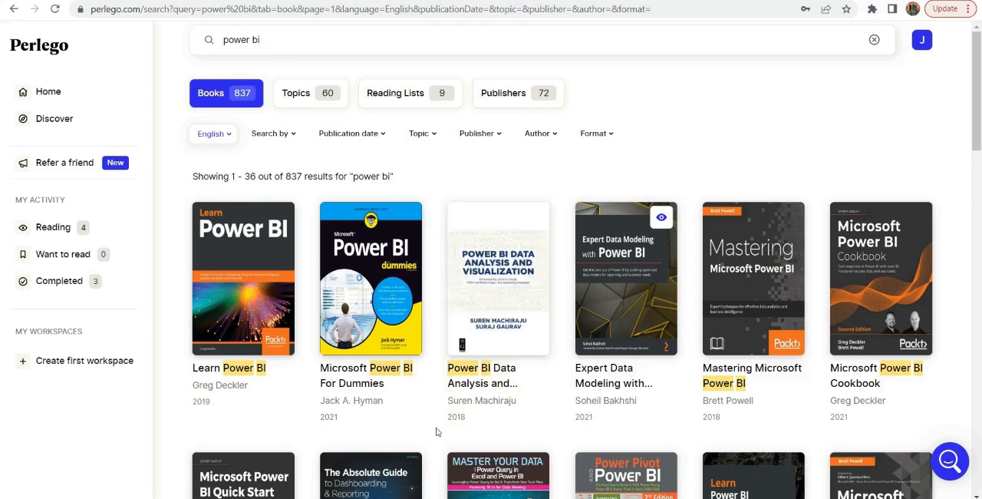
scroll(down, 3)
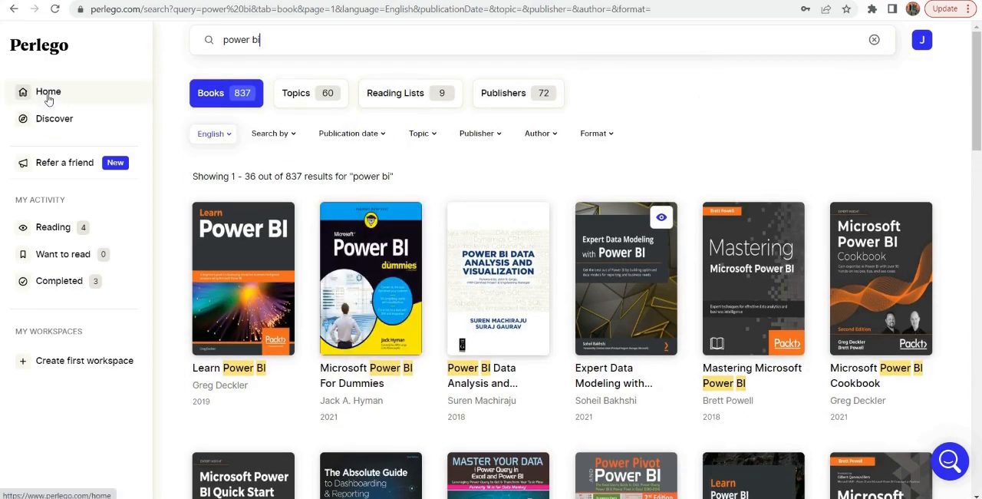
From the home Reading shelf, show Microsoft SQL Server 2012 Bible's details with its full description
click(48, 92)
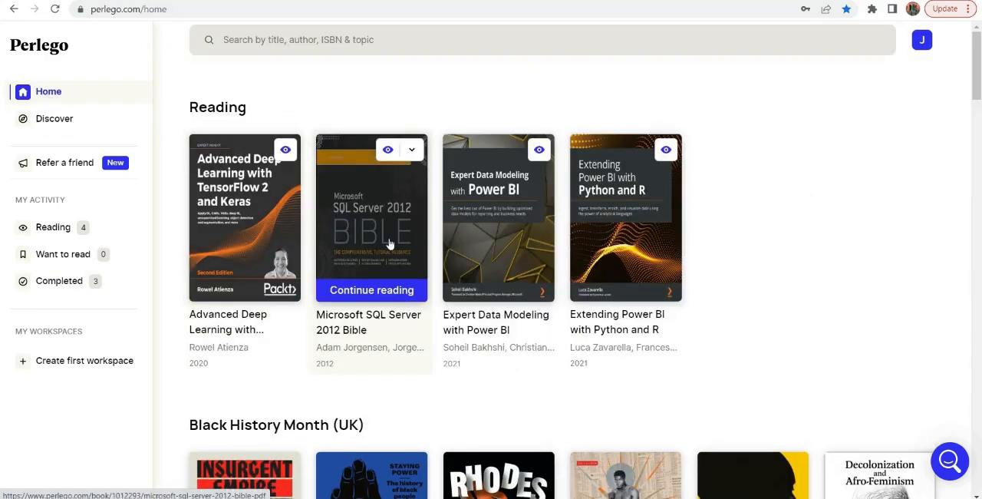
click(371, 218)
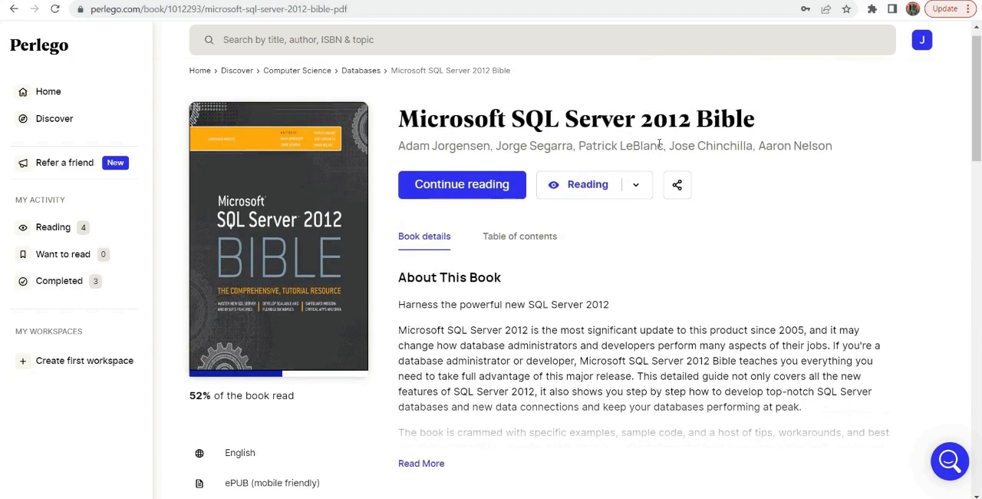
scroll(down, 3)
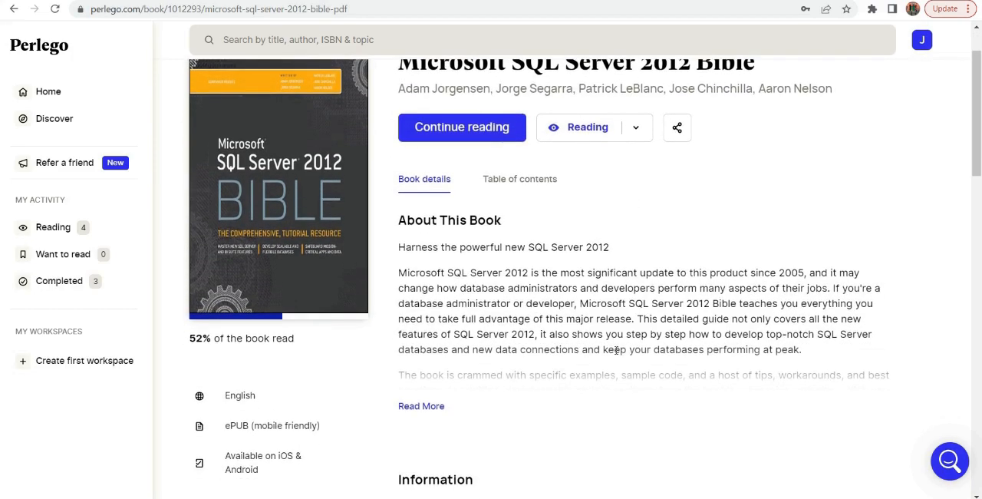
click(420, 405)
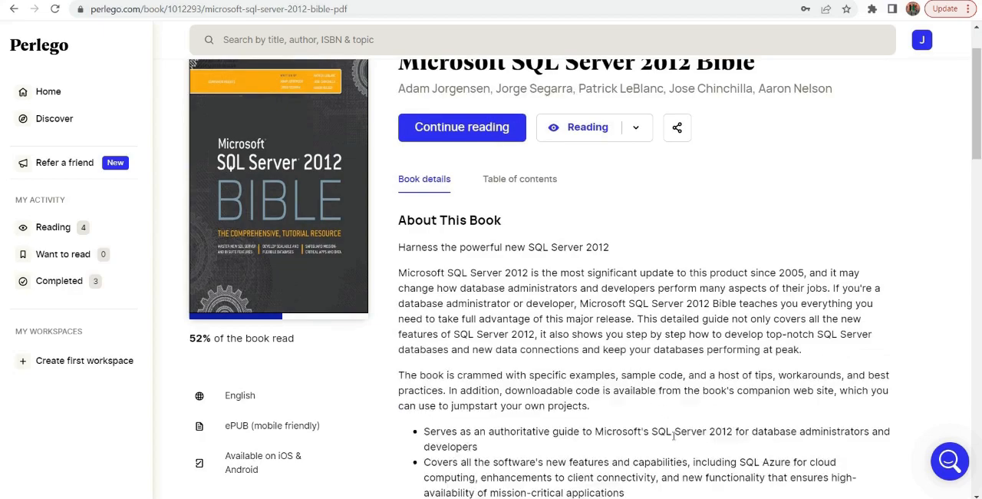
scroll(down, 3)
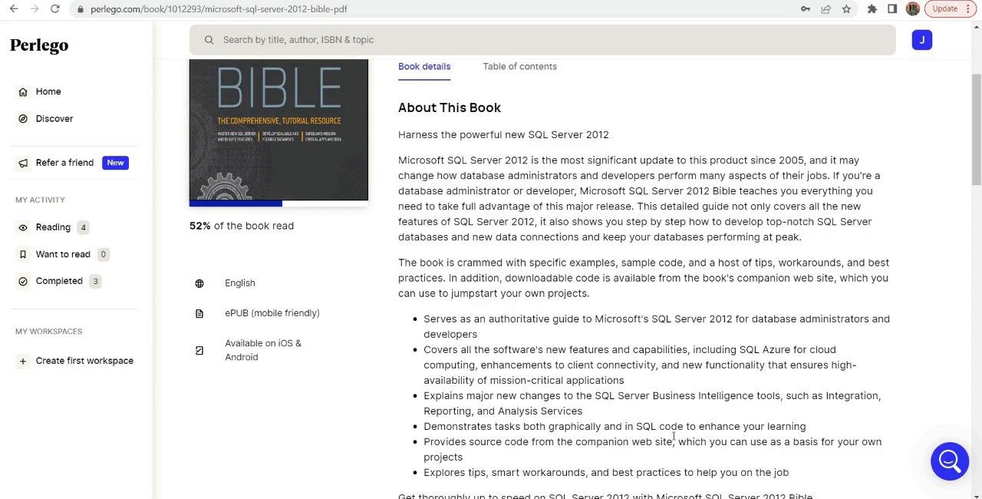
scroll(down, 3)
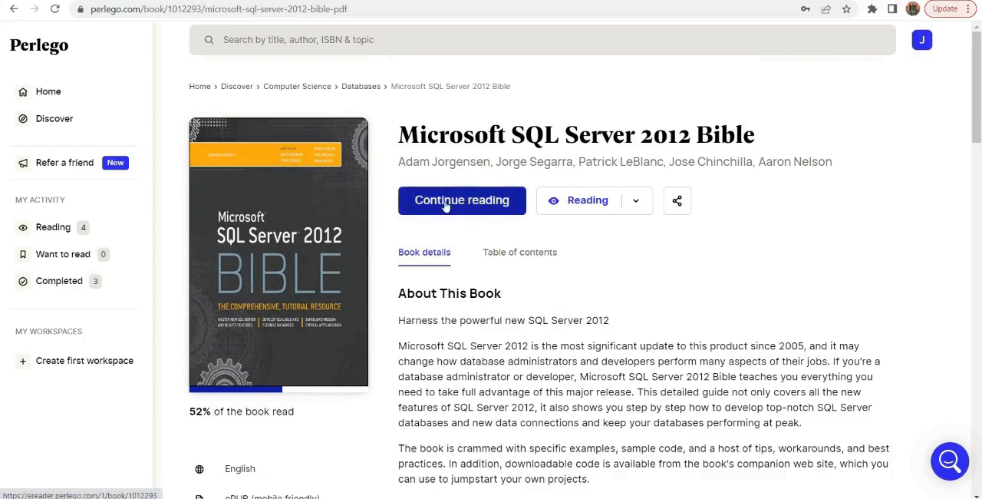
Continue reading Microsoft SQL Server 2012 Bible in the e-reader at its Contents page
click(460, 199)
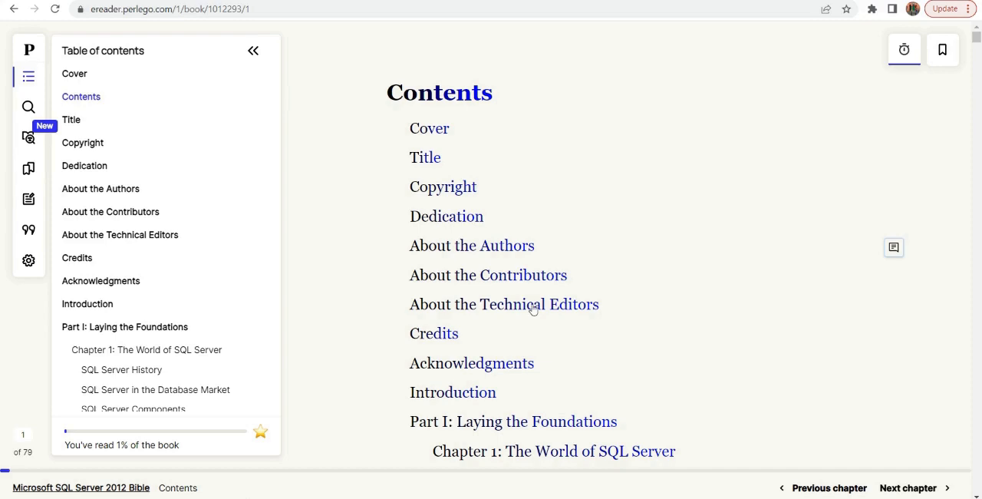
mouse_move(611, 364)
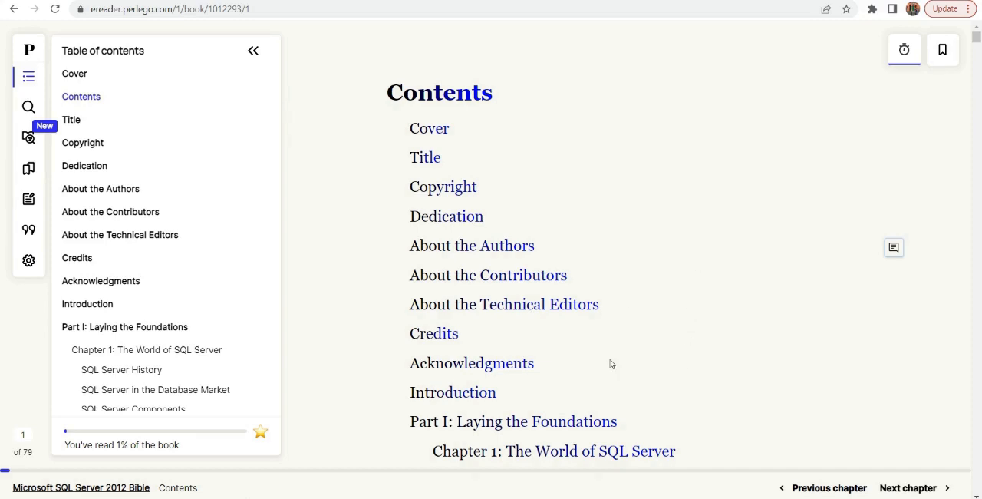
scroll(down, 3)
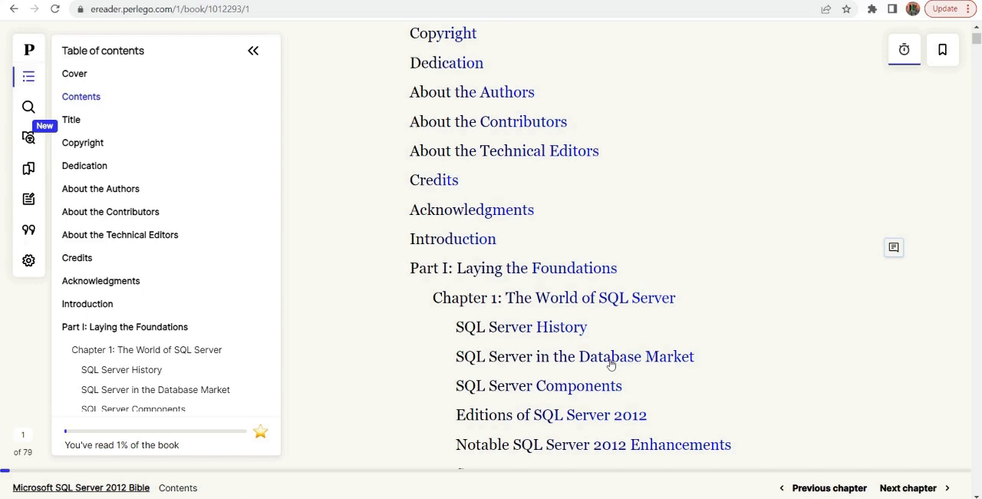
scroll(down, 3)
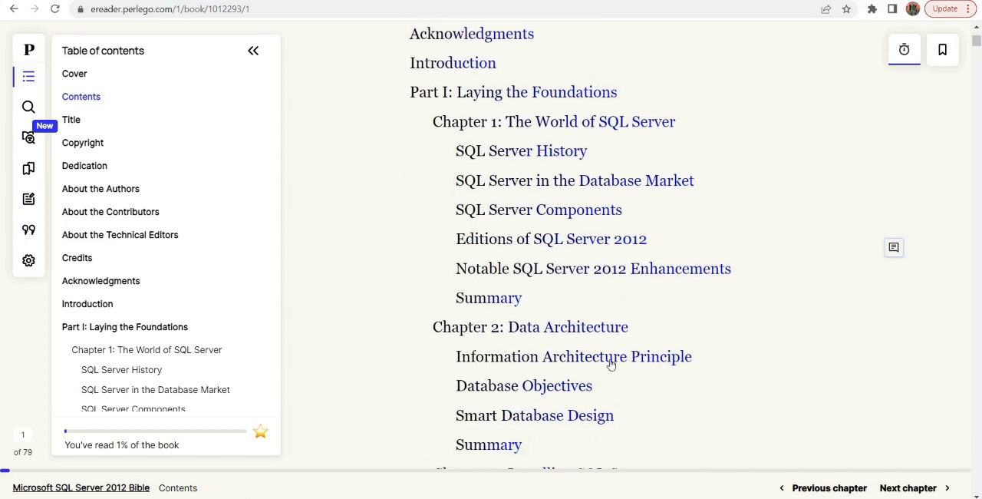
scroll(down, 3)
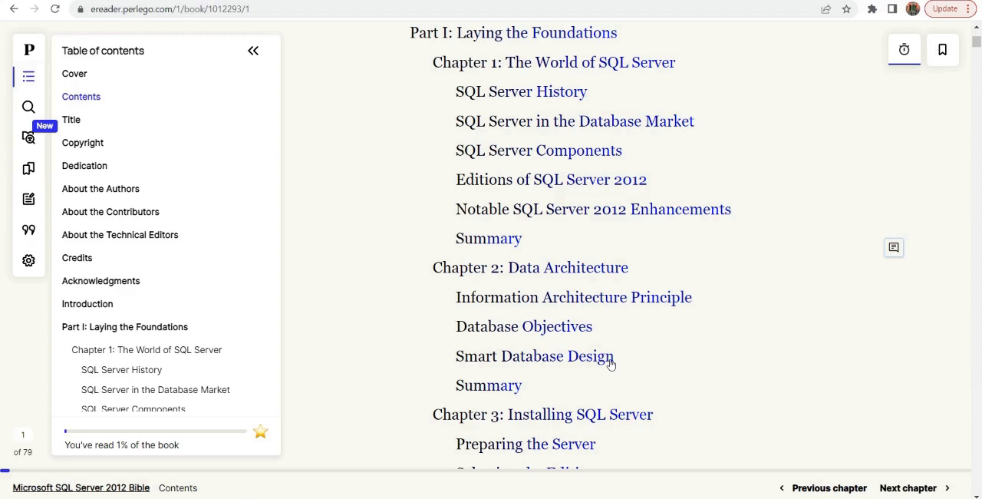
Scroll the Contents down through Part III to Chapter 13
scroll(down, 3)
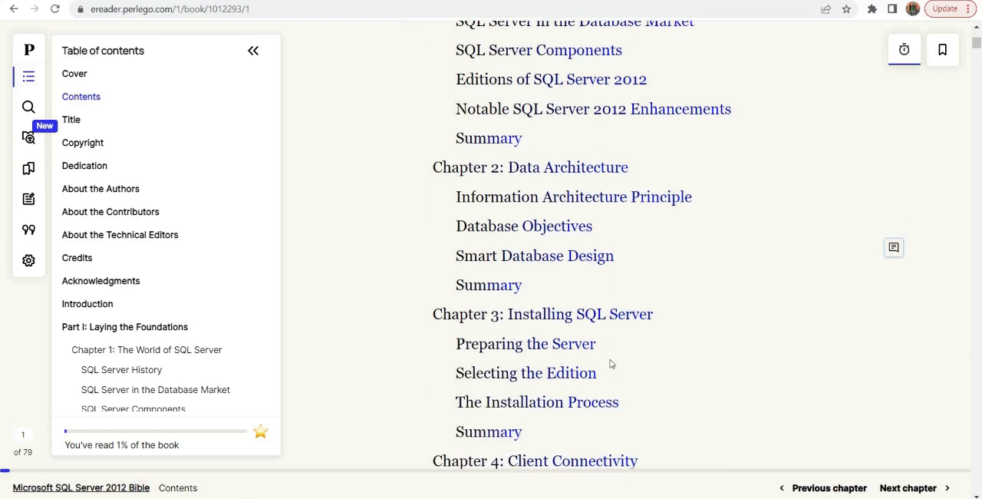
scroll(down, 3)
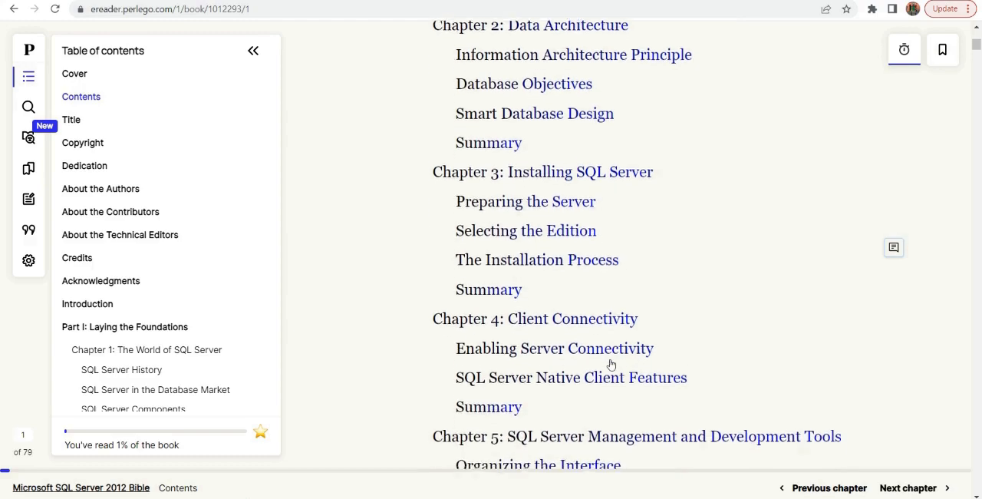
scroll(down, 3)
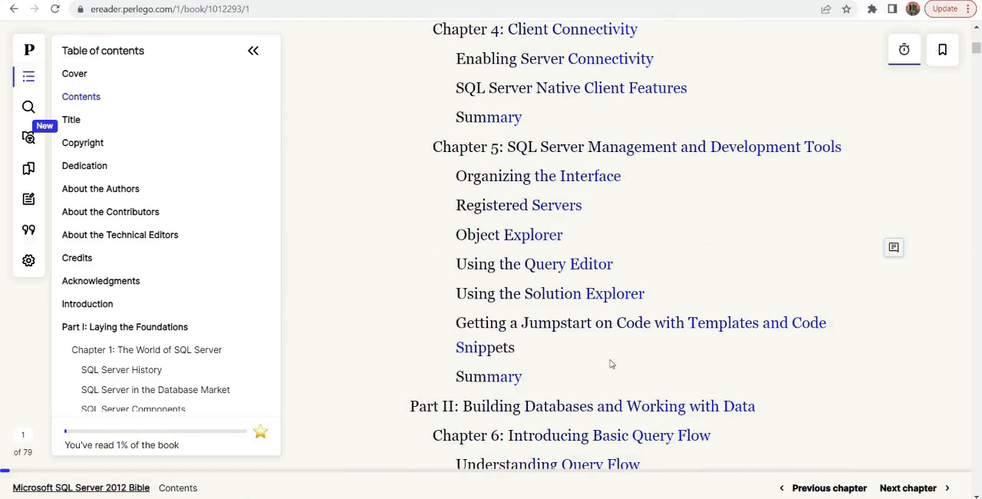
scroll(down, 3)
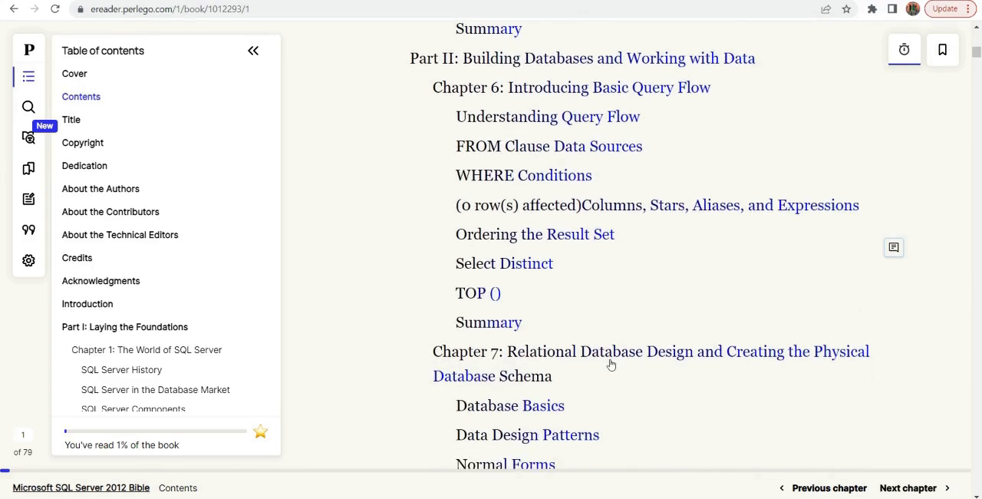
scroll(down, 3)
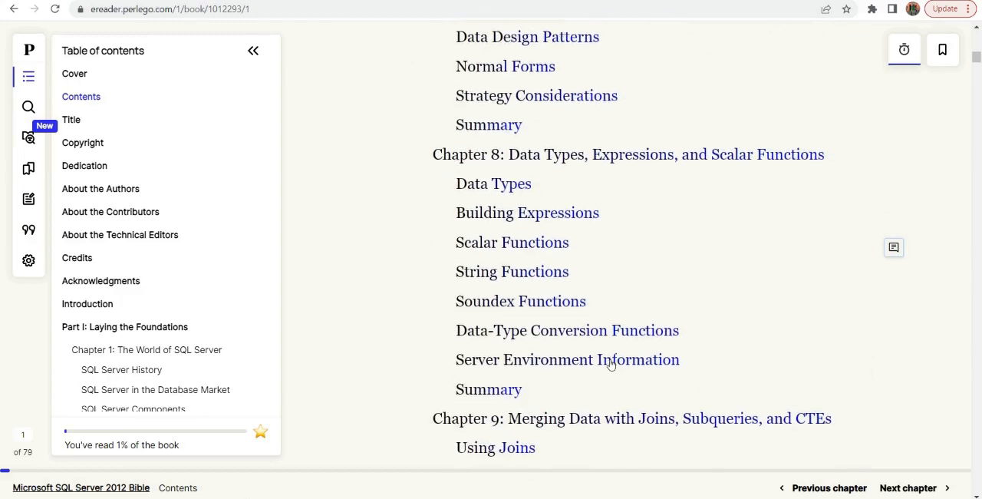
scroll(down, 3)
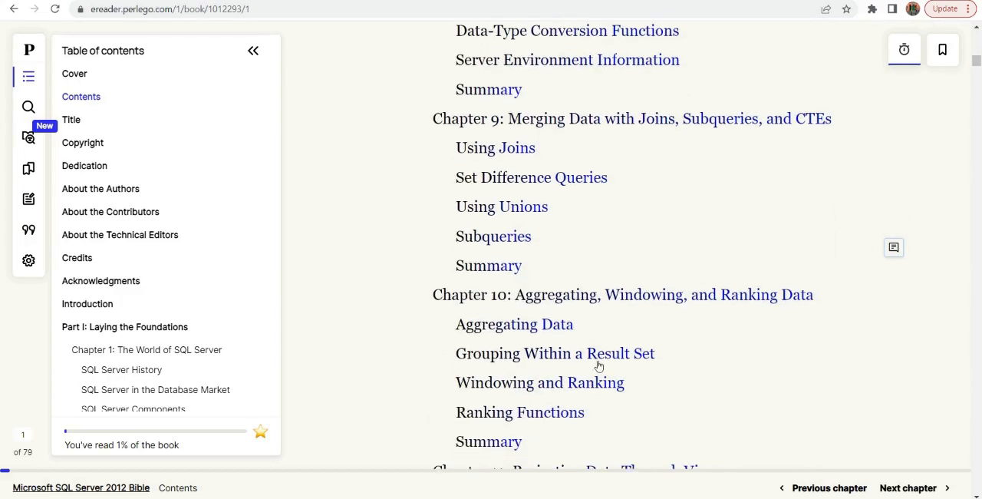
scroll(down, 3)
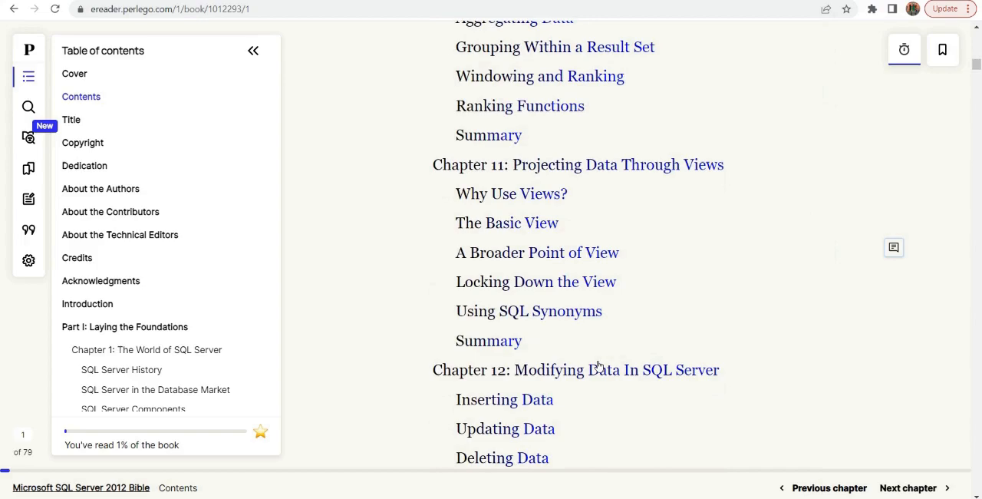
scroll(down, 3)
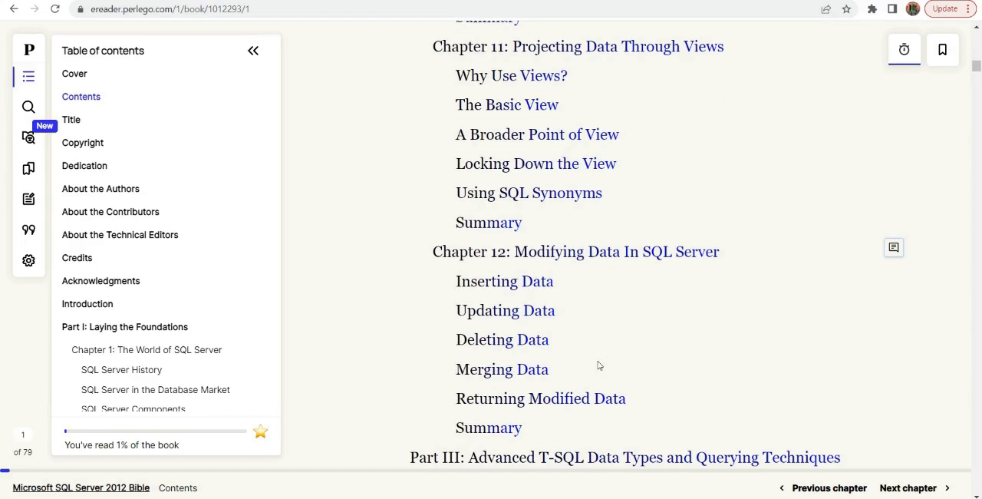
scroll(down, 3)
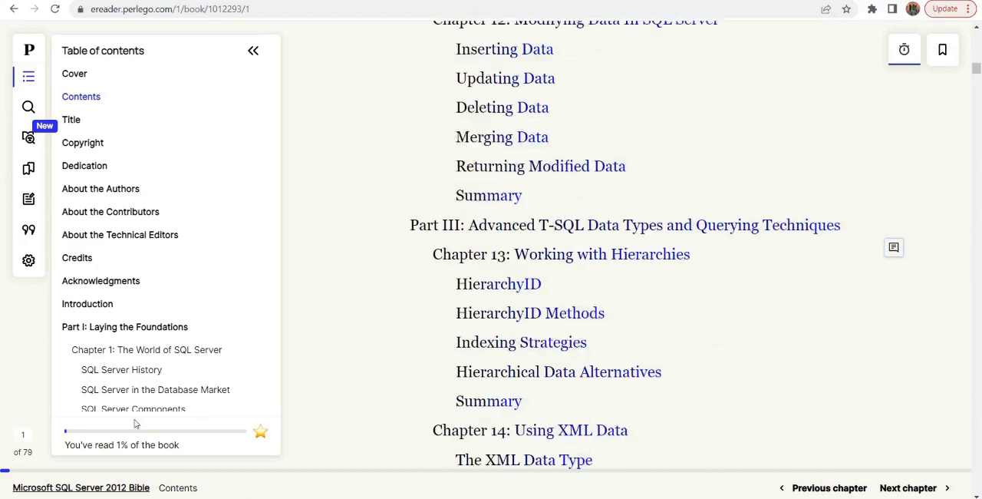
scroll(down, 3)
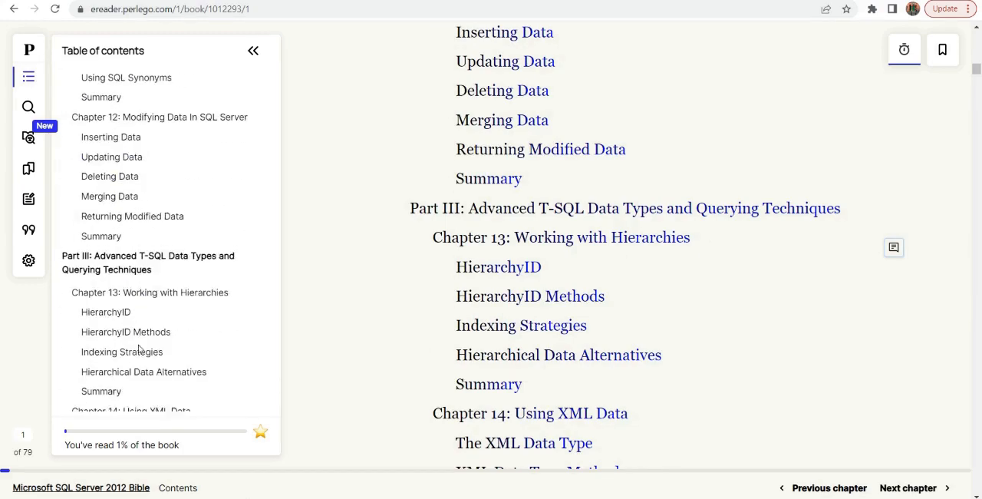
scroll(down, 3)
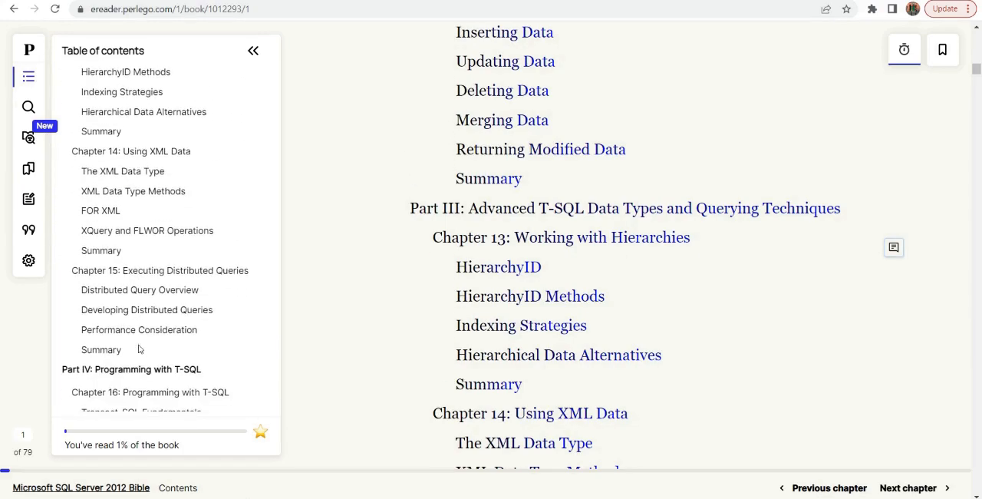
scroll(down, 3)
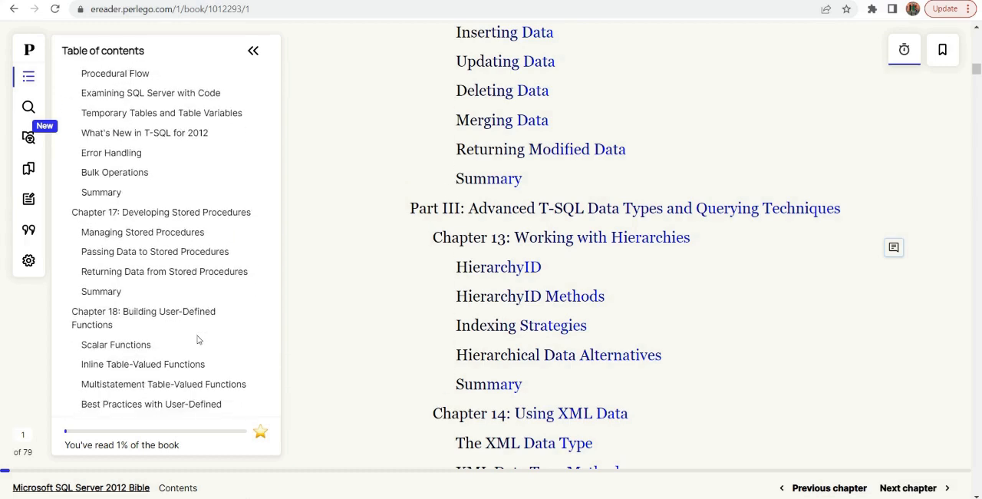
scroll(down, 3)
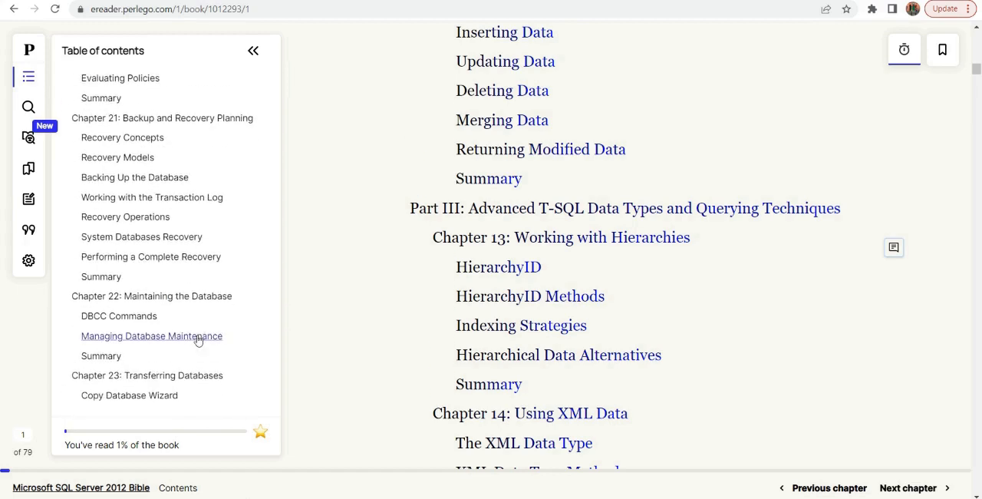
scroll(down, 3)
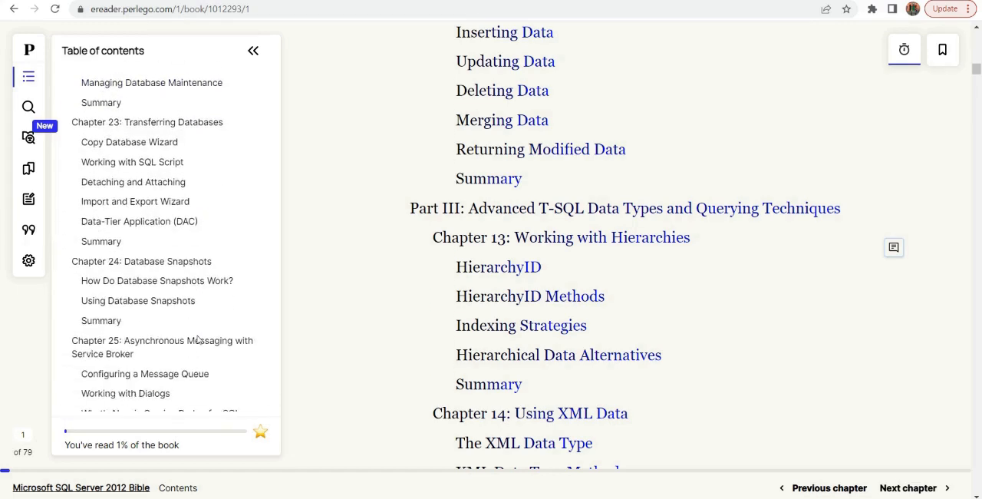
scroll(down, 3)
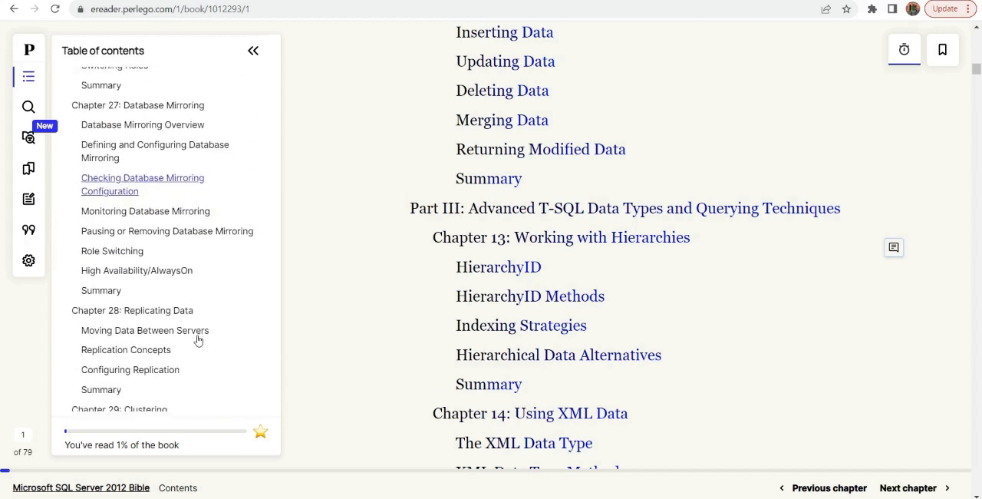
scroll(down, 3)
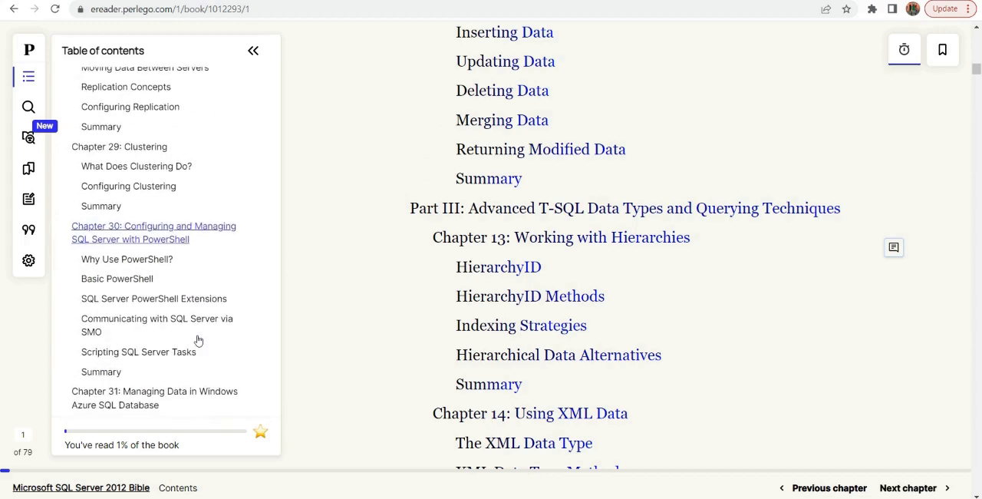
scroll(down, 3)
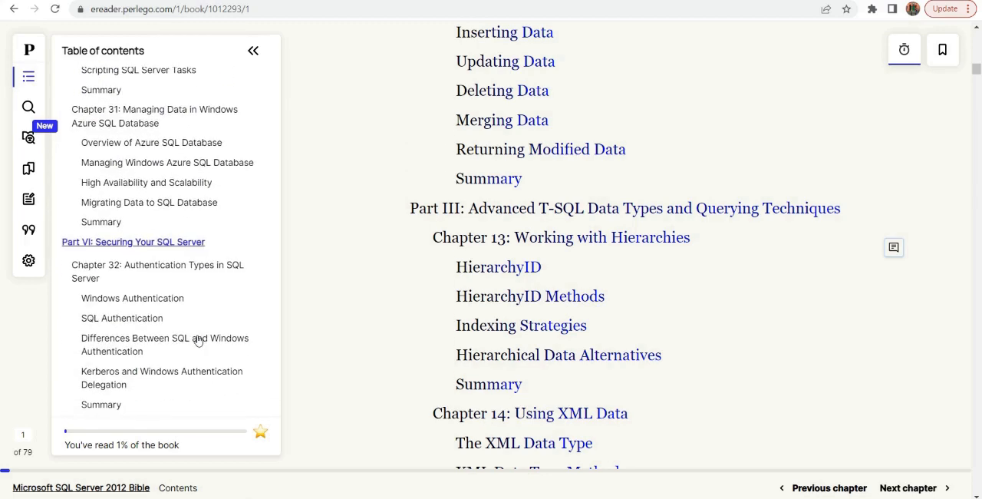
scroll(down, 3)
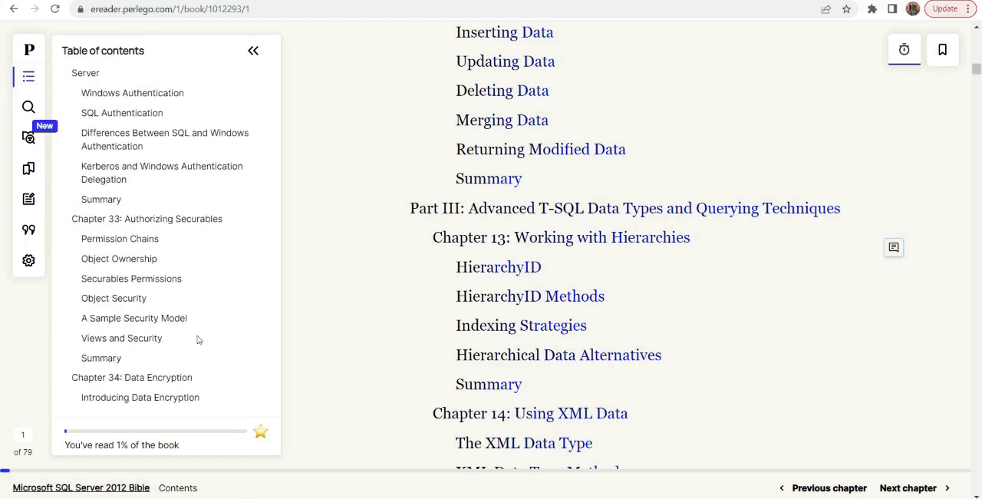
scroll(down, 3)
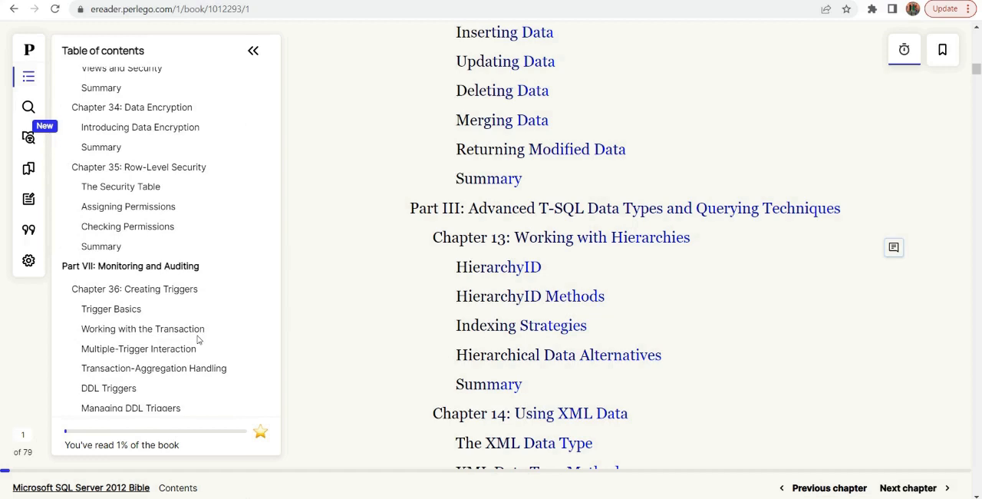
mouse_move(249, 348)
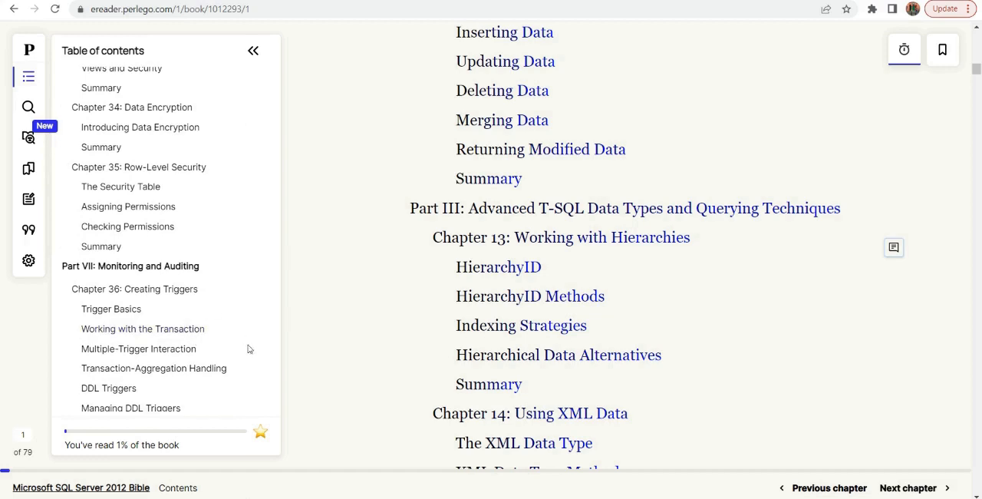
scroll(down, 3)
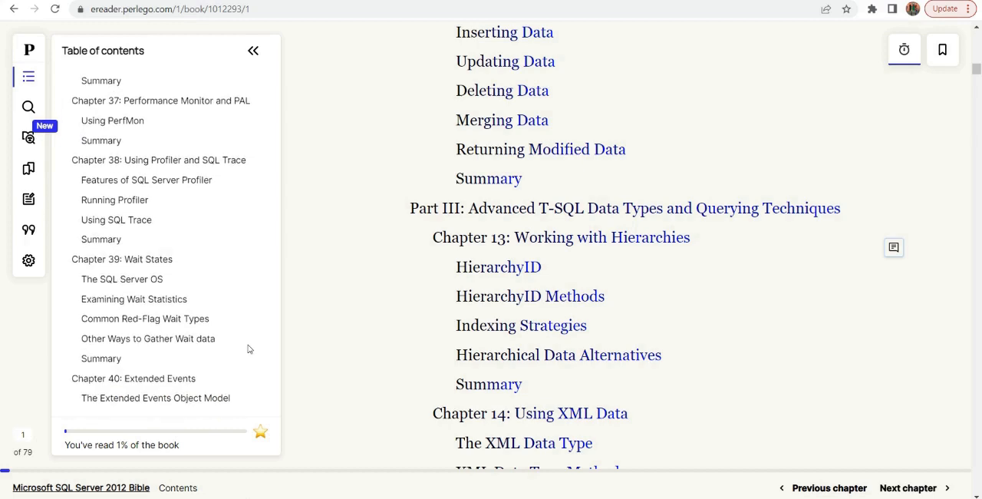
scroll(down, 3)
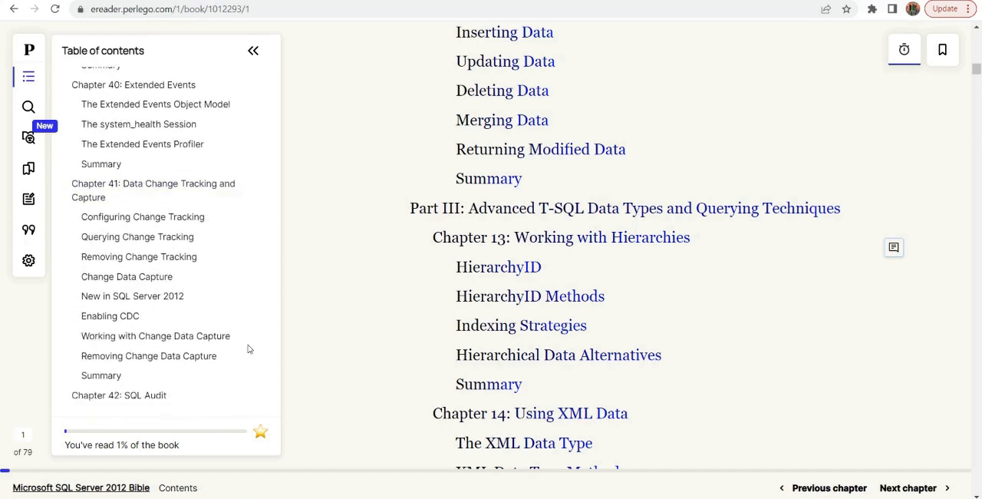
scroll(down, 3)
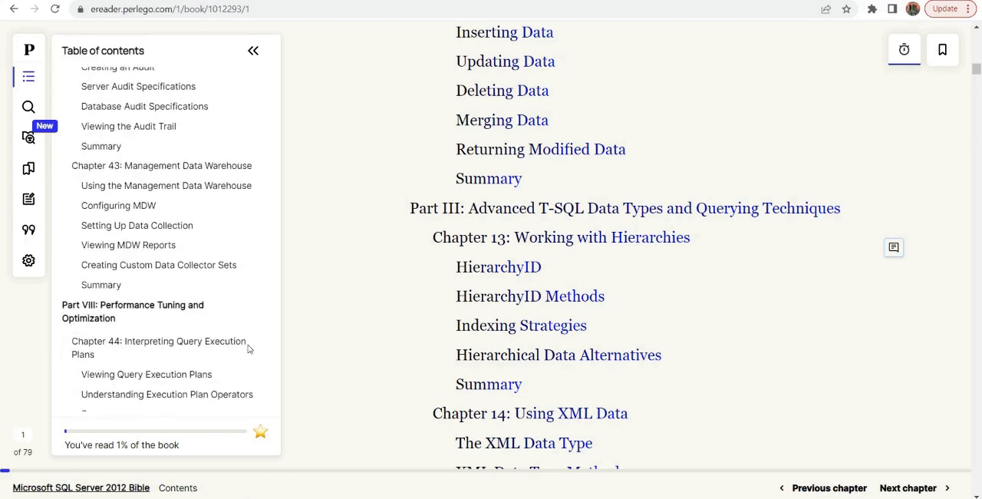
scroll(down, 3)
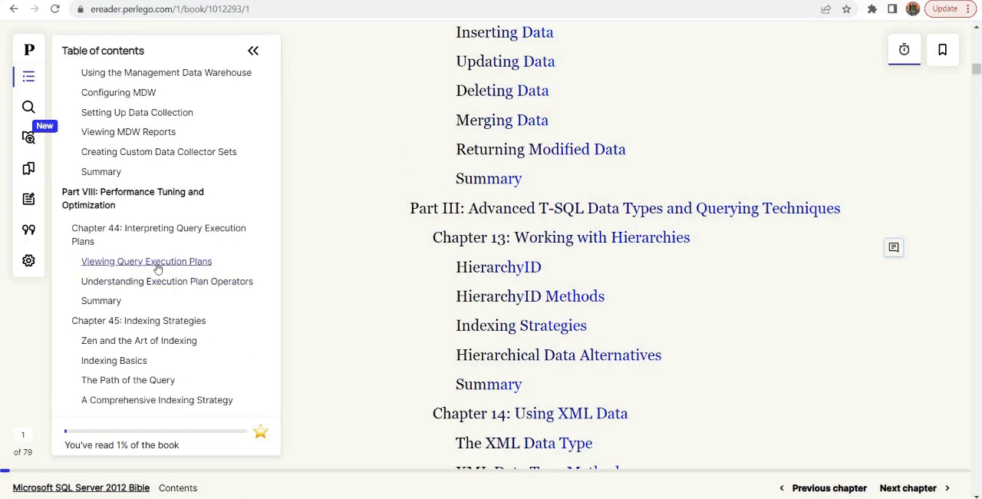
Jump to Chapter 44's Viewing Query Execution Plans section from the table of contents
click(146, 261)
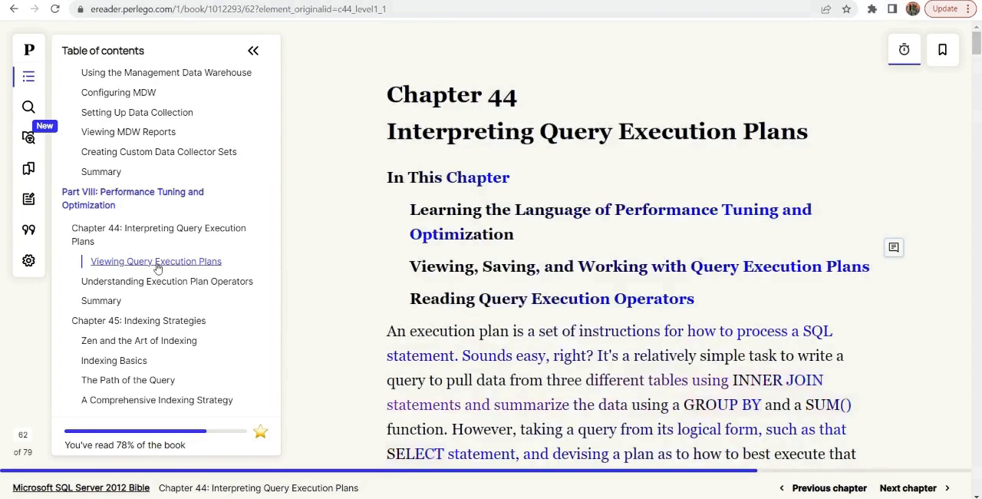
click(157, 261)
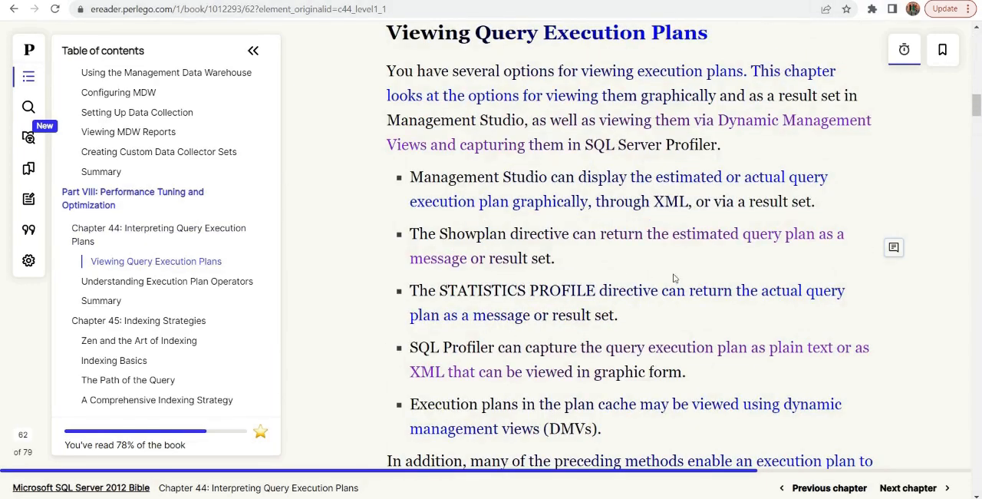
mouse_move(700, 342)
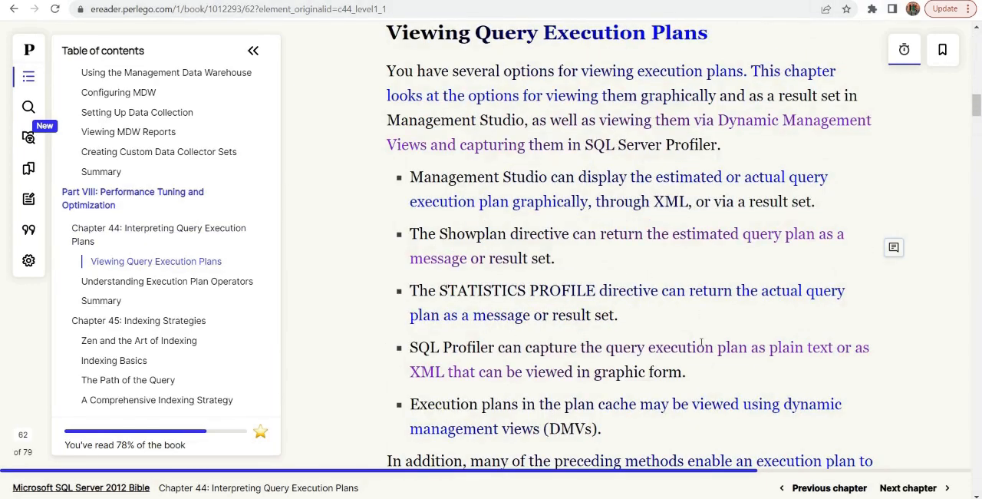
scroll(down, 3)
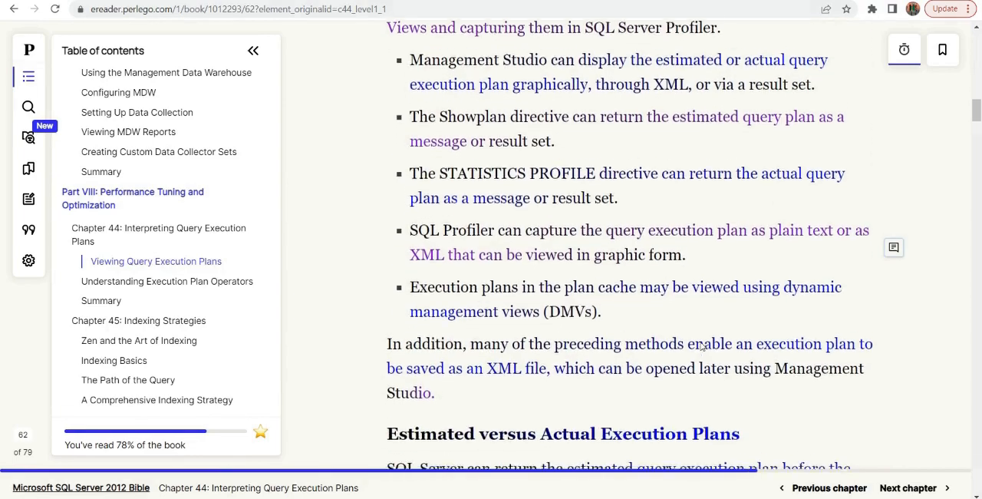
scroll(down, 3)
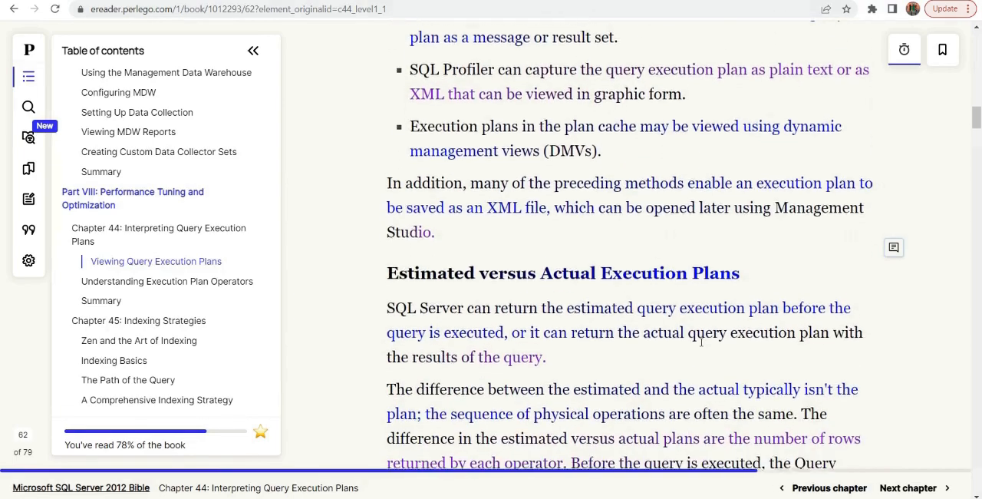
Read down the section to Figure 44.1's graphical execution plan
scroll(down, 3)
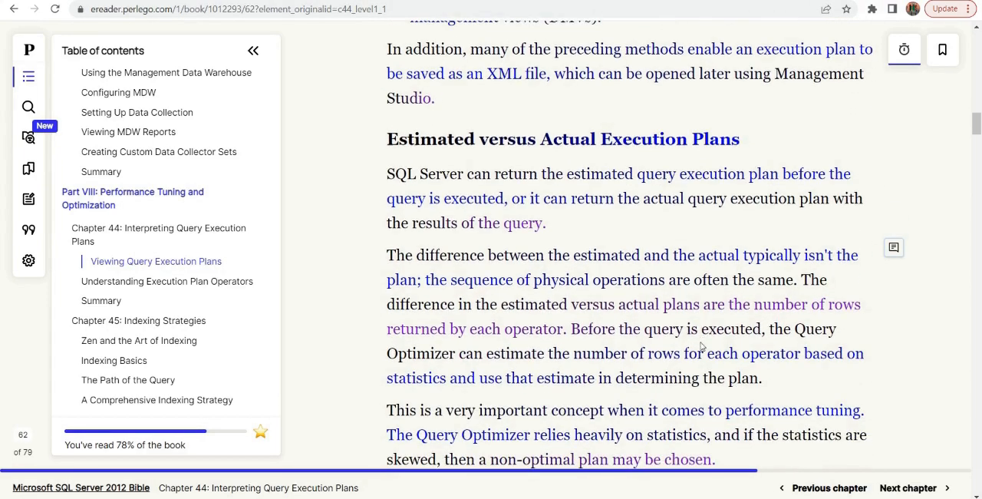
scroll(down, 3)
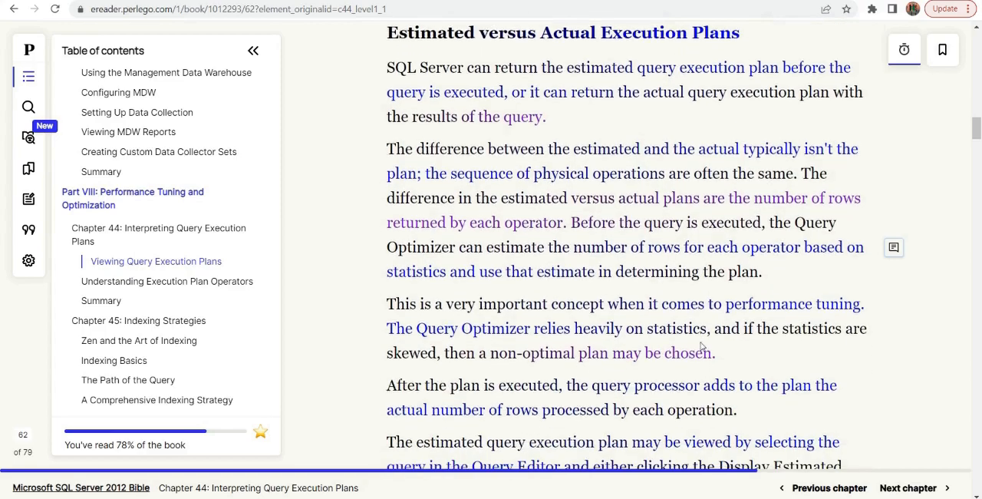
scroll(down, 3)
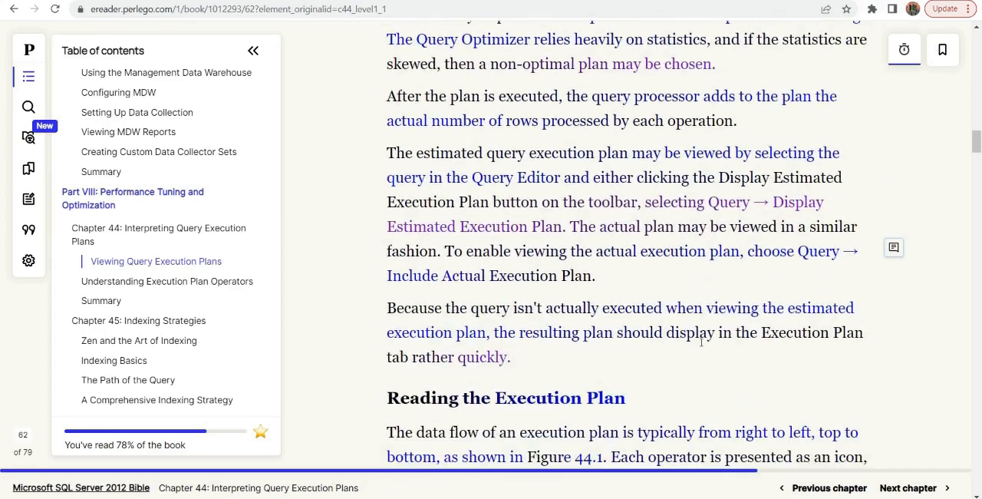
scroll(down, 3)
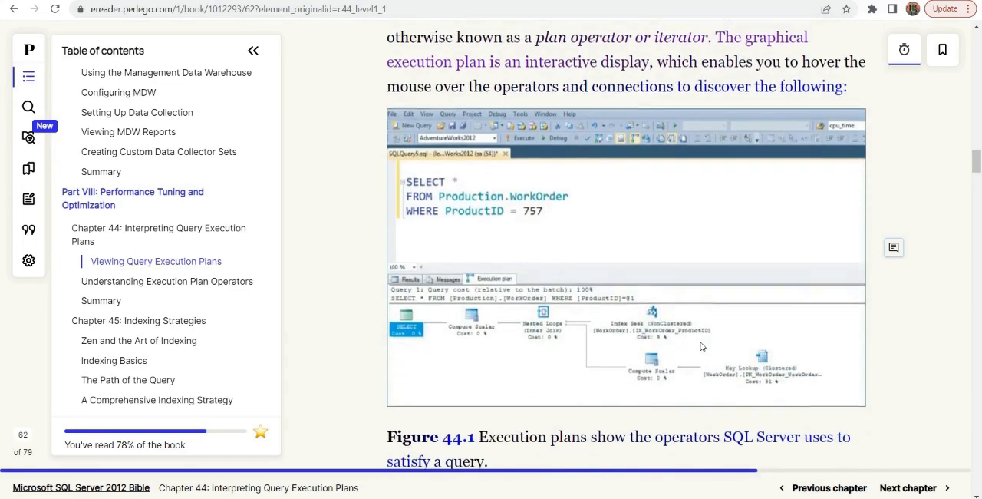
scroll(down, 3)
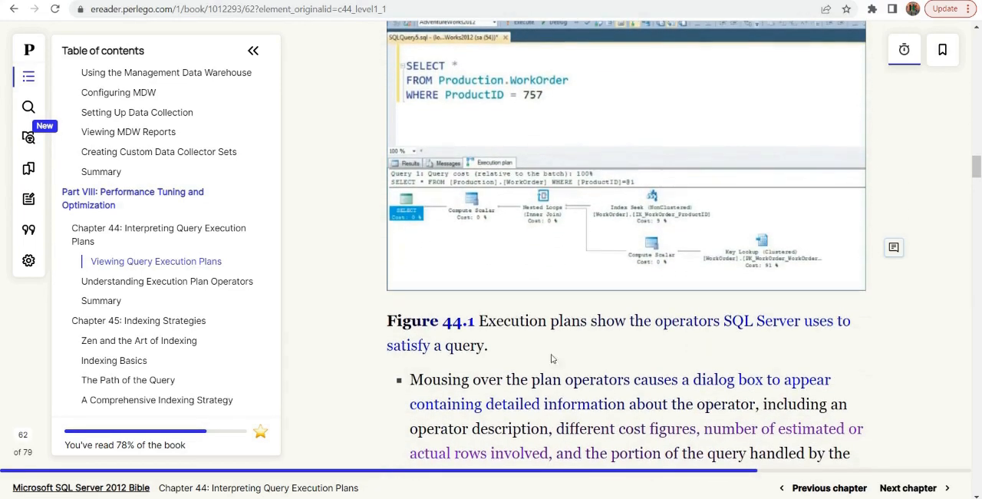
scroll(down, 3)
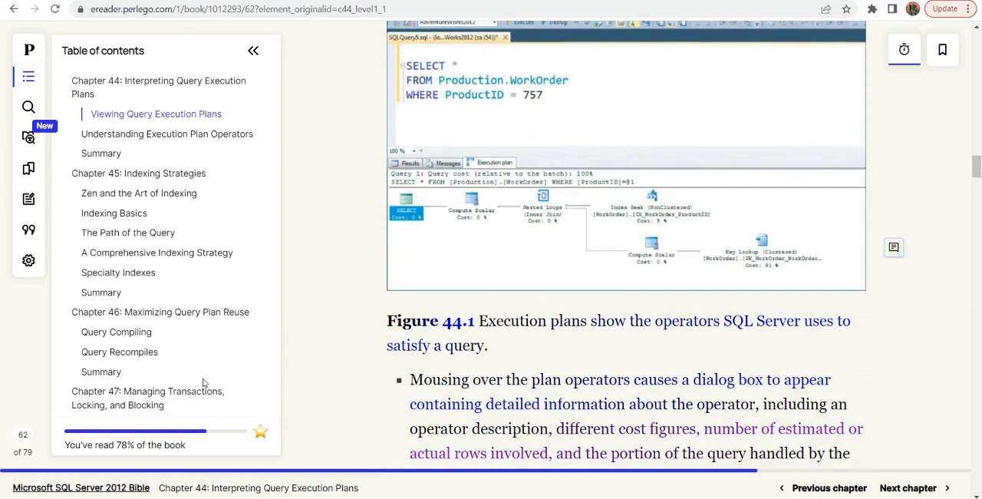
scroll(down, 3)
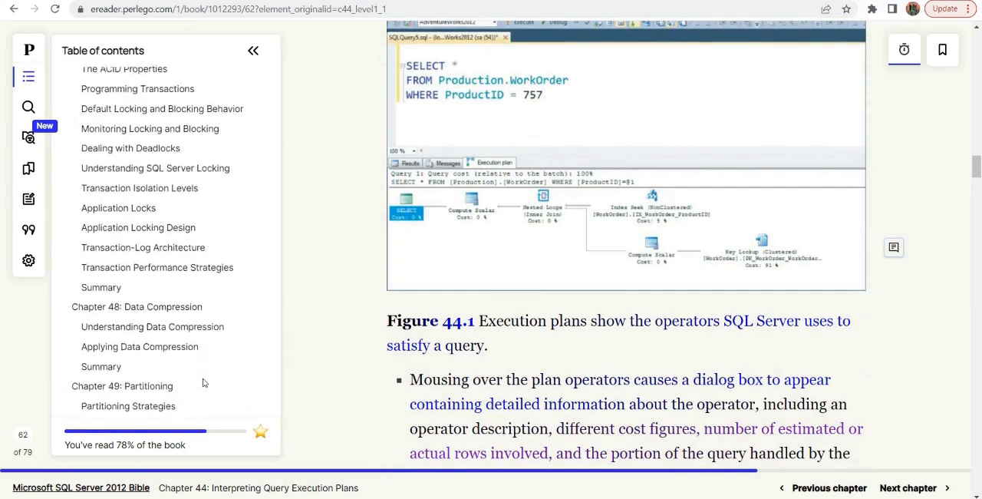
scroll(down, 3)
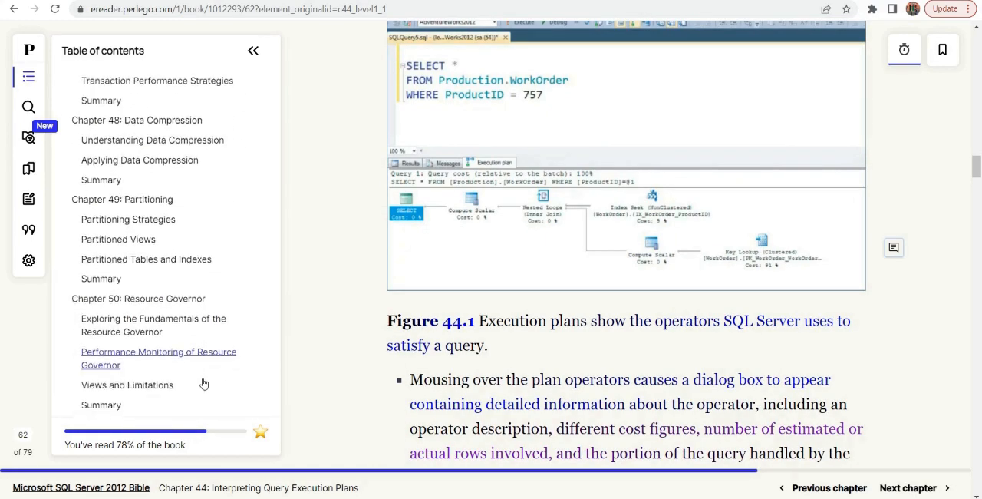